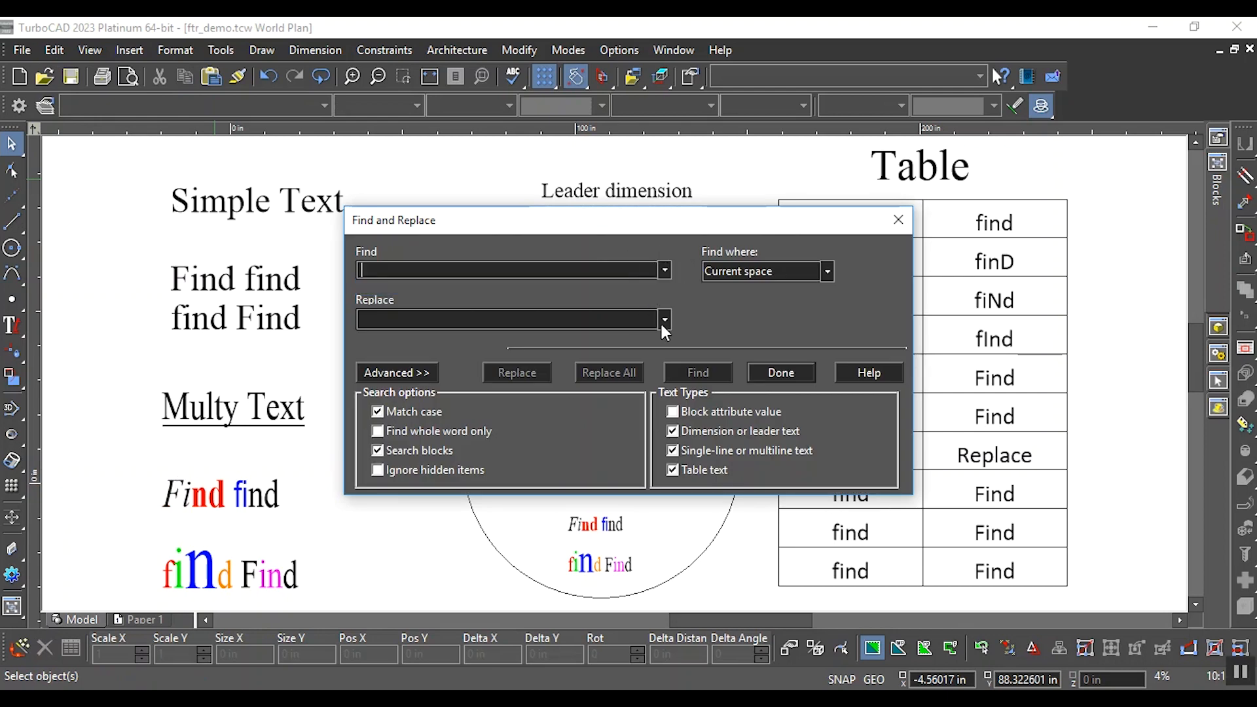
- Enter 'Find' as the case-sensitive search term to be swapped for 'Replace'
text(Find)
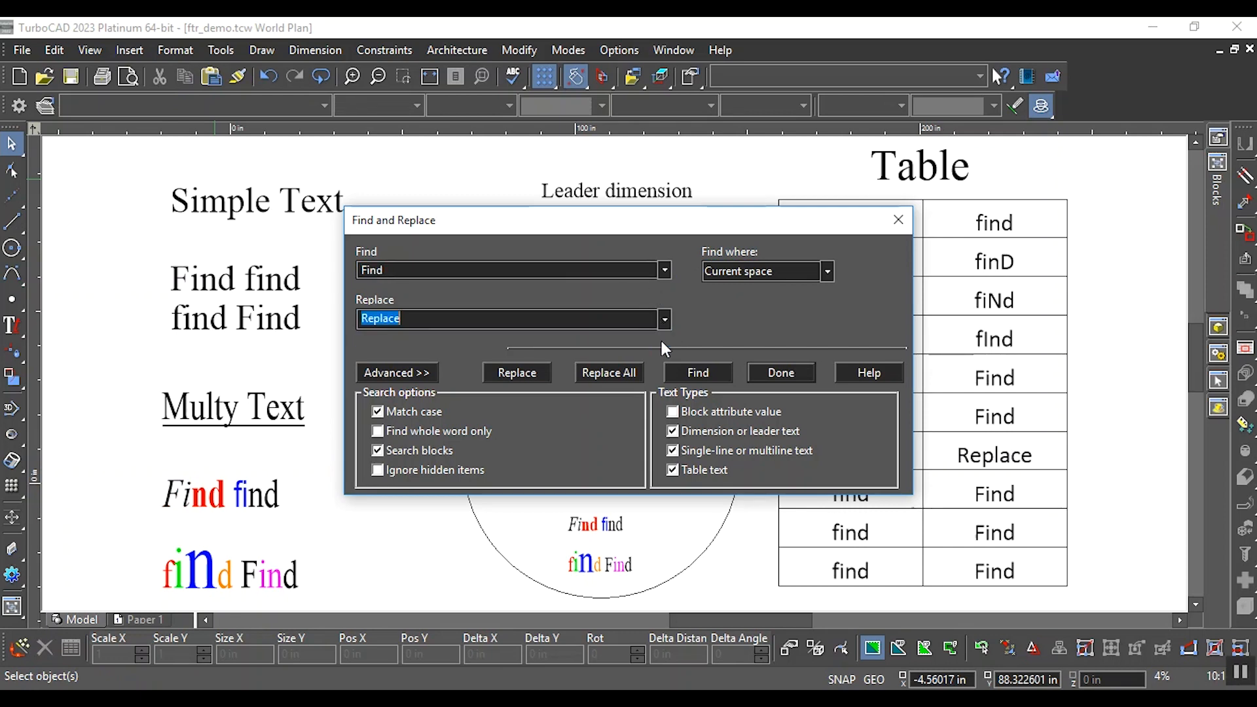
mouse_move(658, 357)
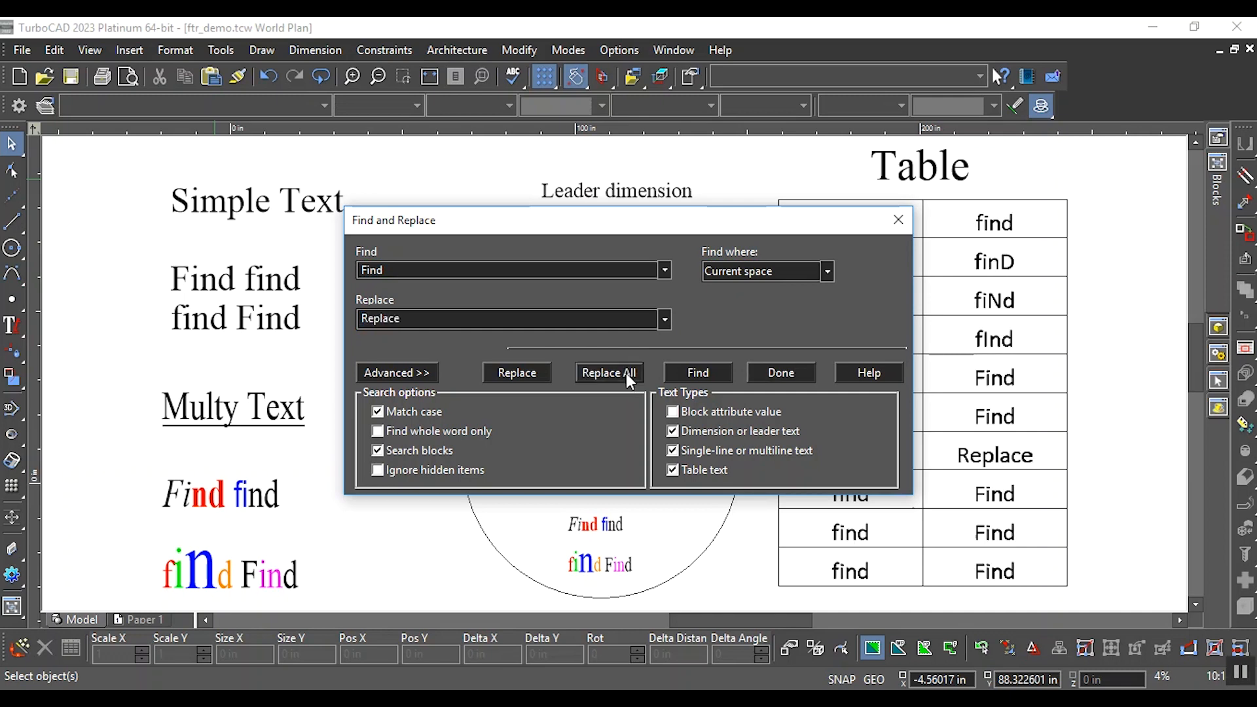
- Replace all six case-matching 'Find' words with 'Replace' and dismiss the summary
click(609, 371)
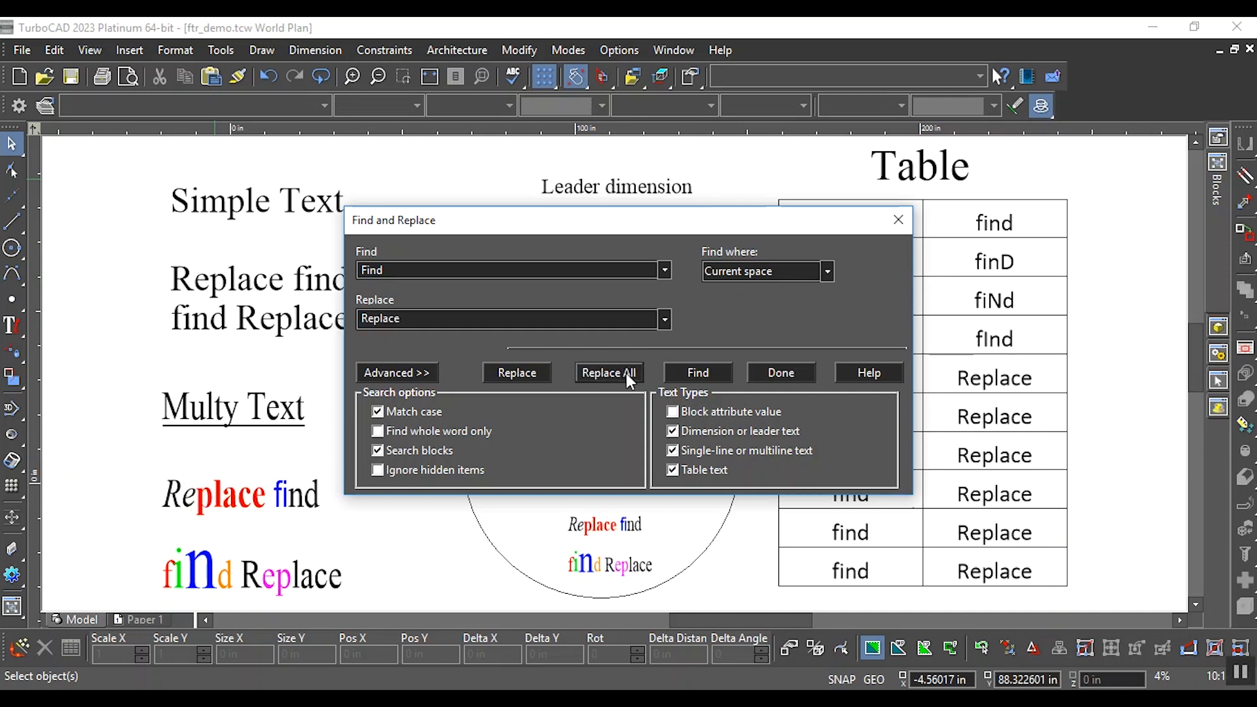
mouse_move(780, 383)
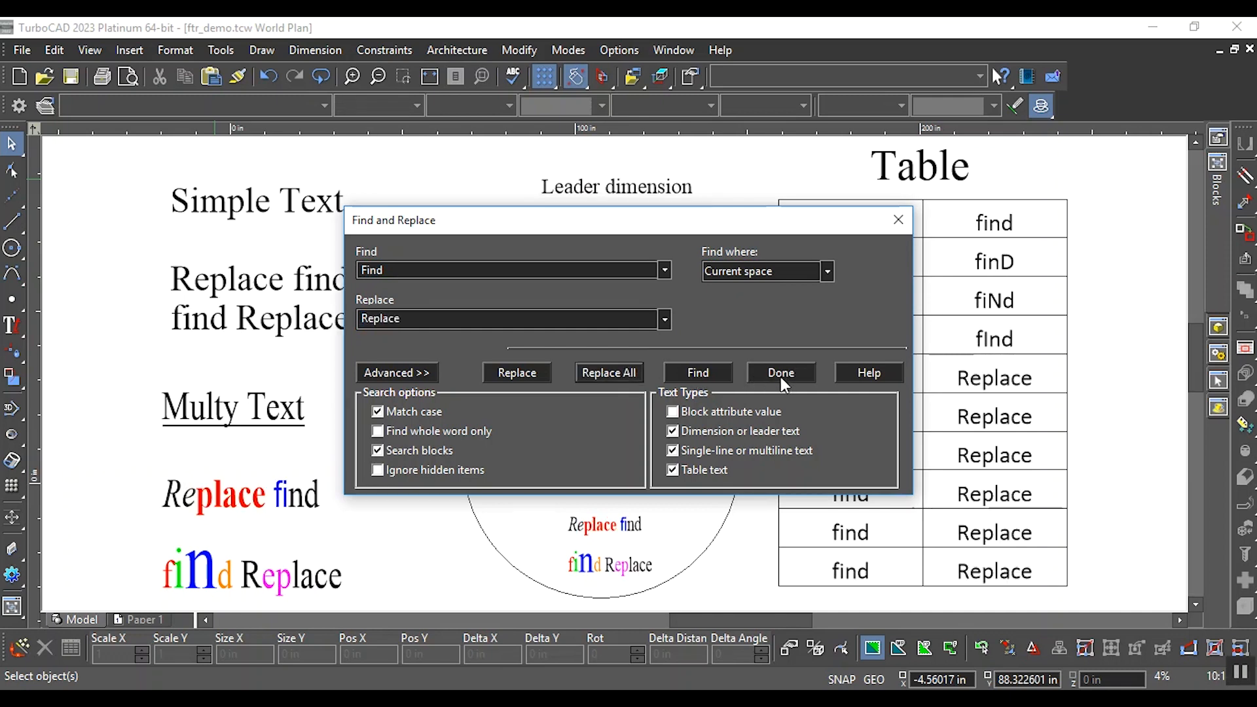
click(609, 371)
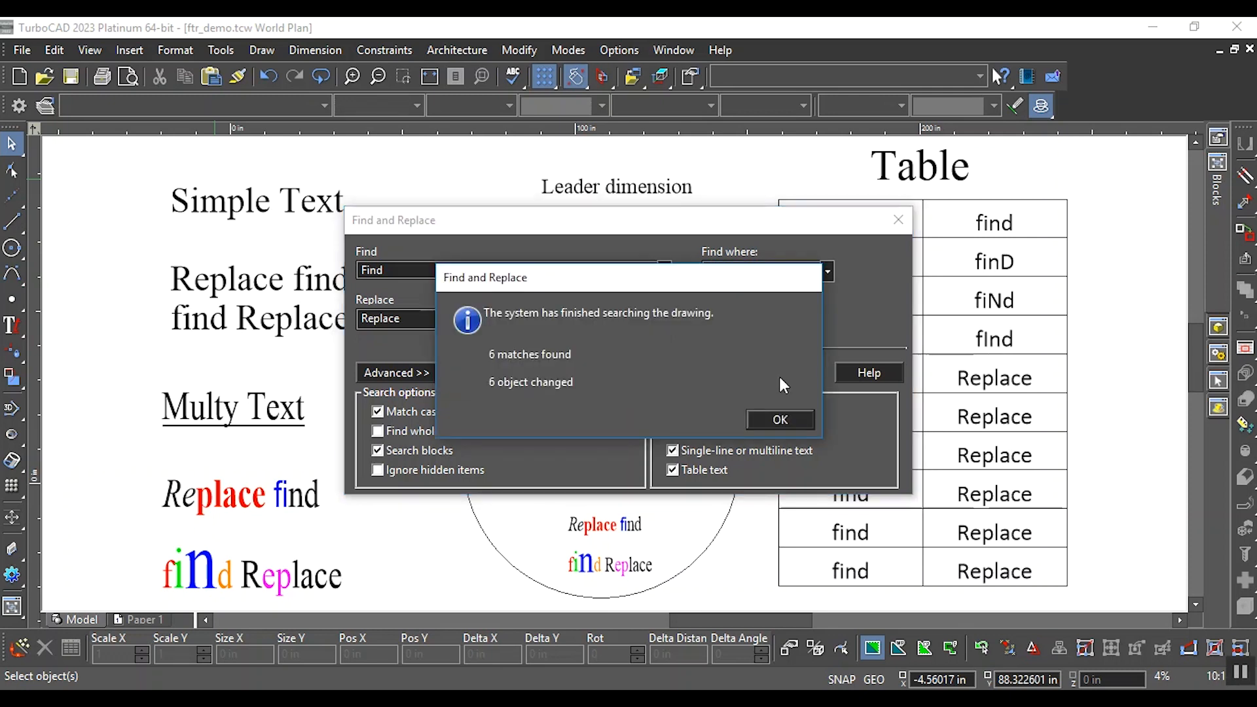
click(779, 419)
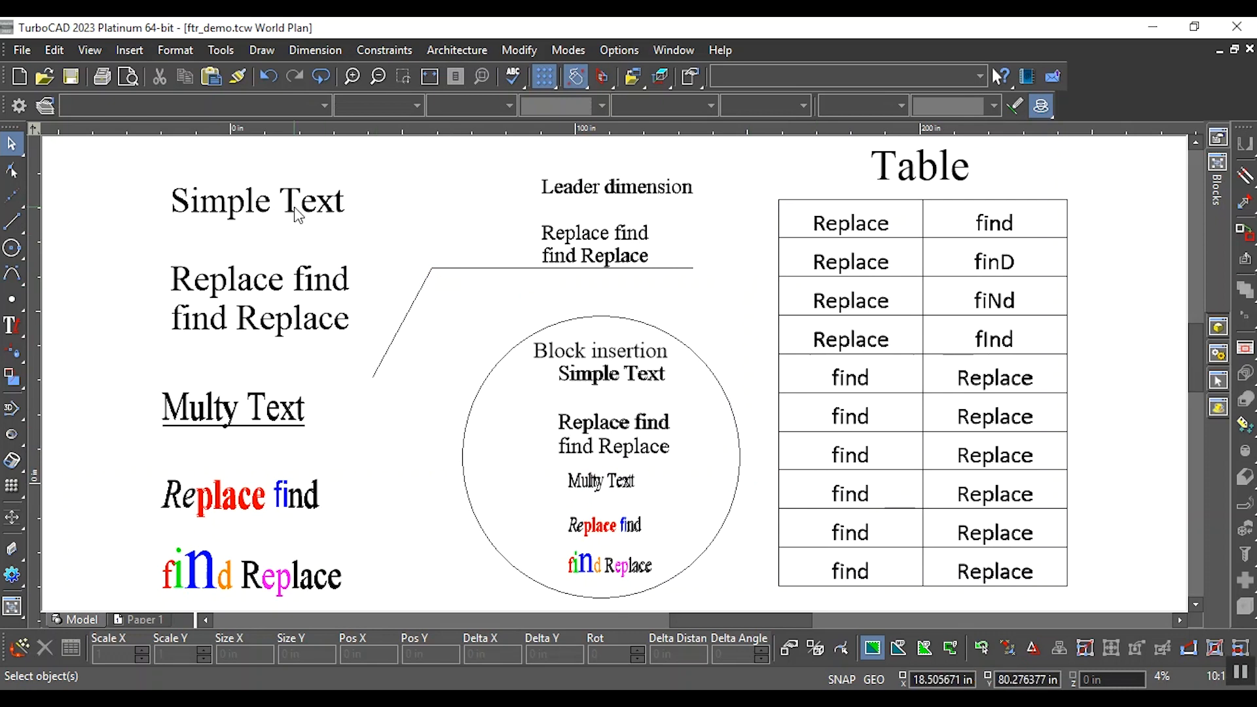
- Reopen Edit > Find and Replace and start entering 'Find' for a case-insensitive search
click(54, 49)
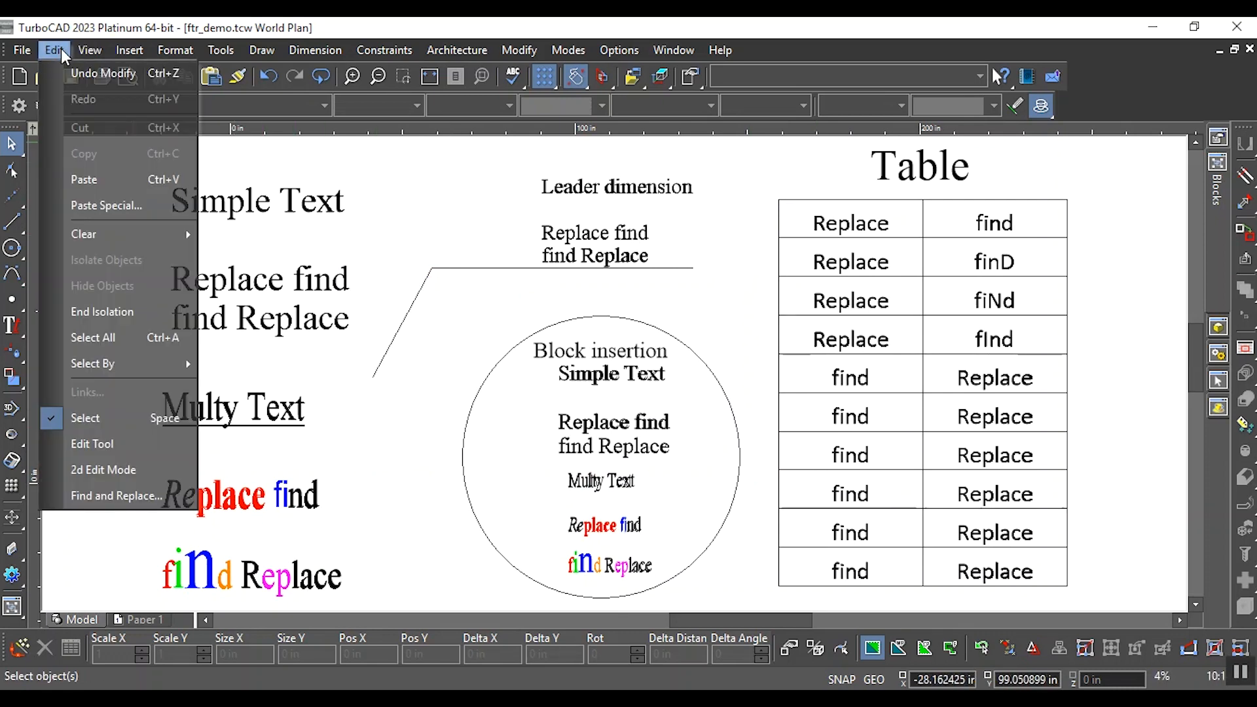
click(115, 495)
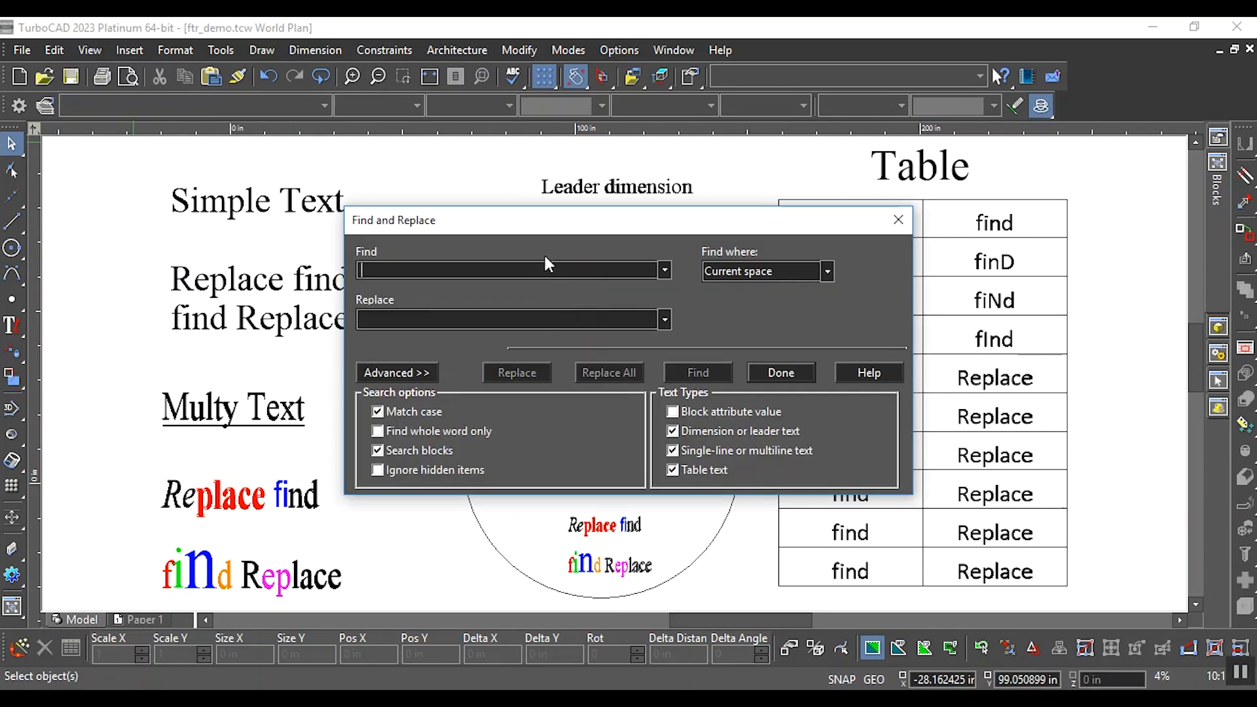
click(664, 270)
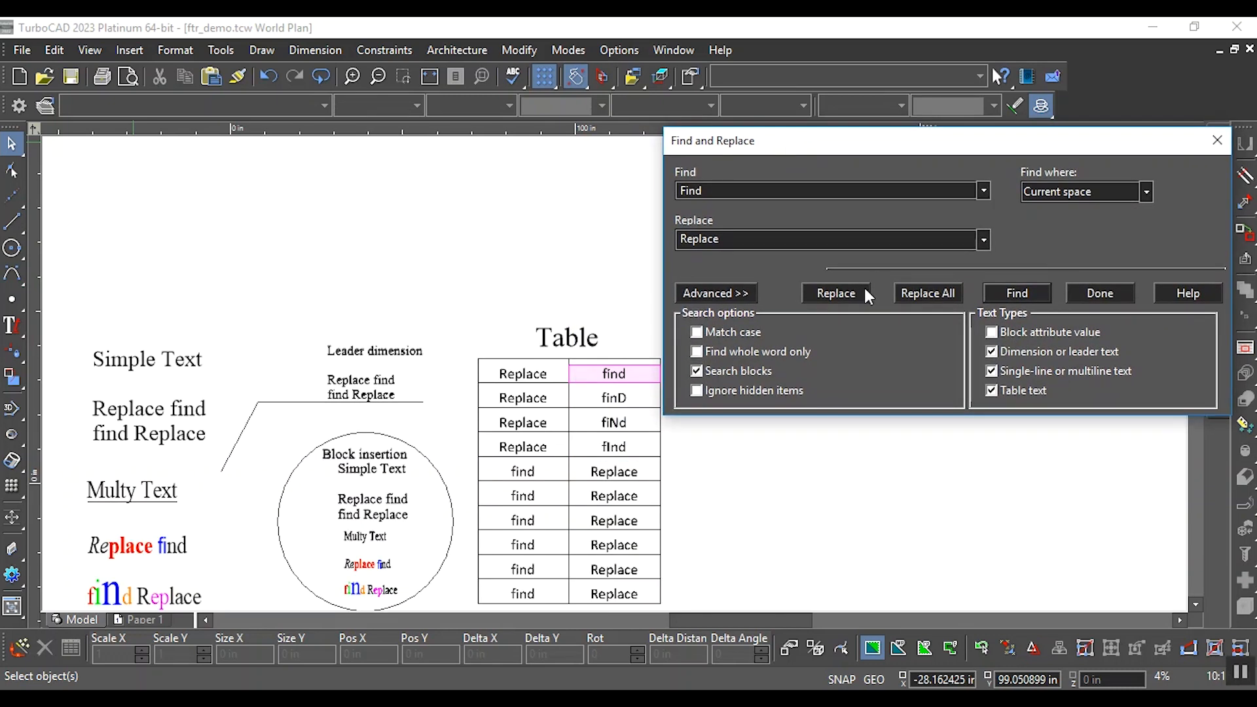
- Replace the lowercase 'find' table cells one by one, advancing to the table's last row
click(928, 294)
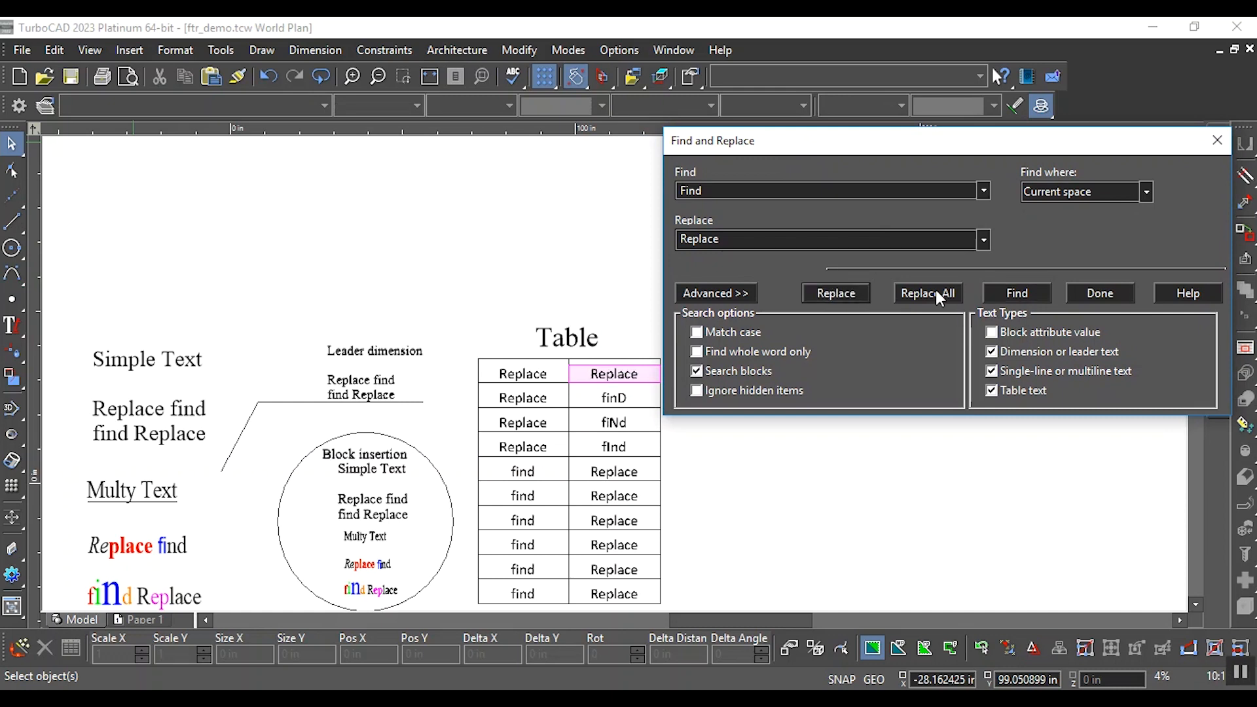
click(835, 293)
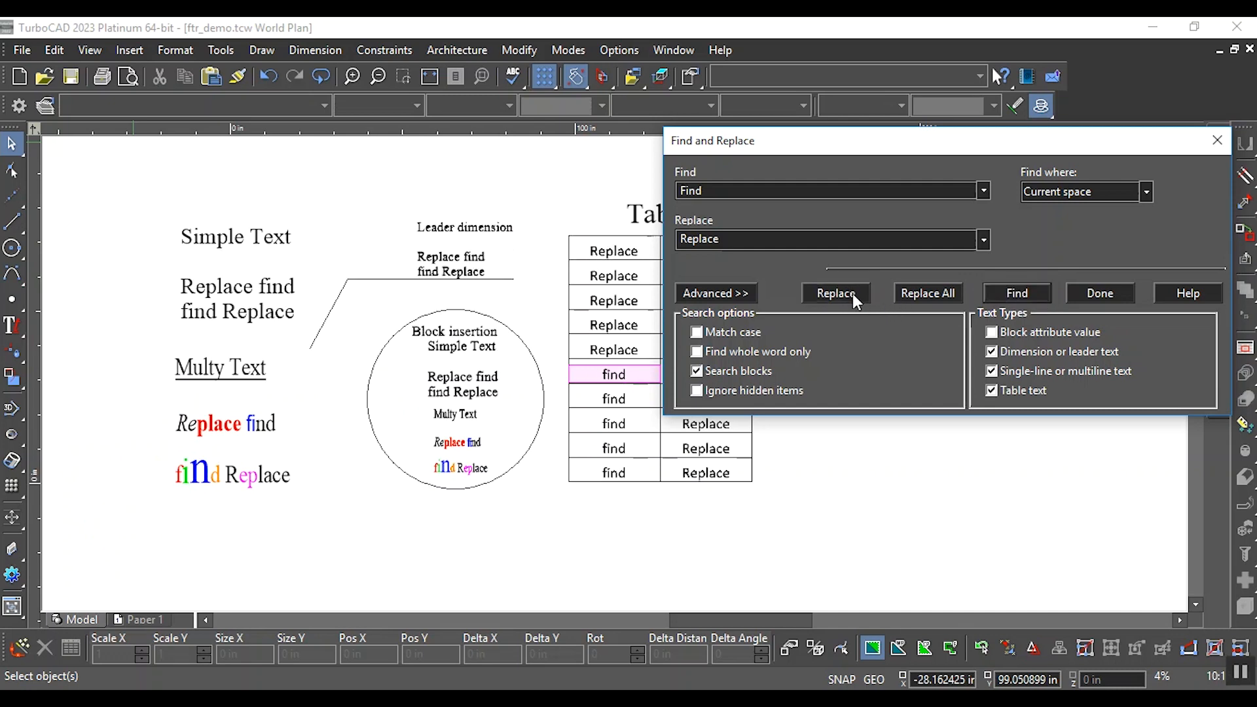
click(835, 294)
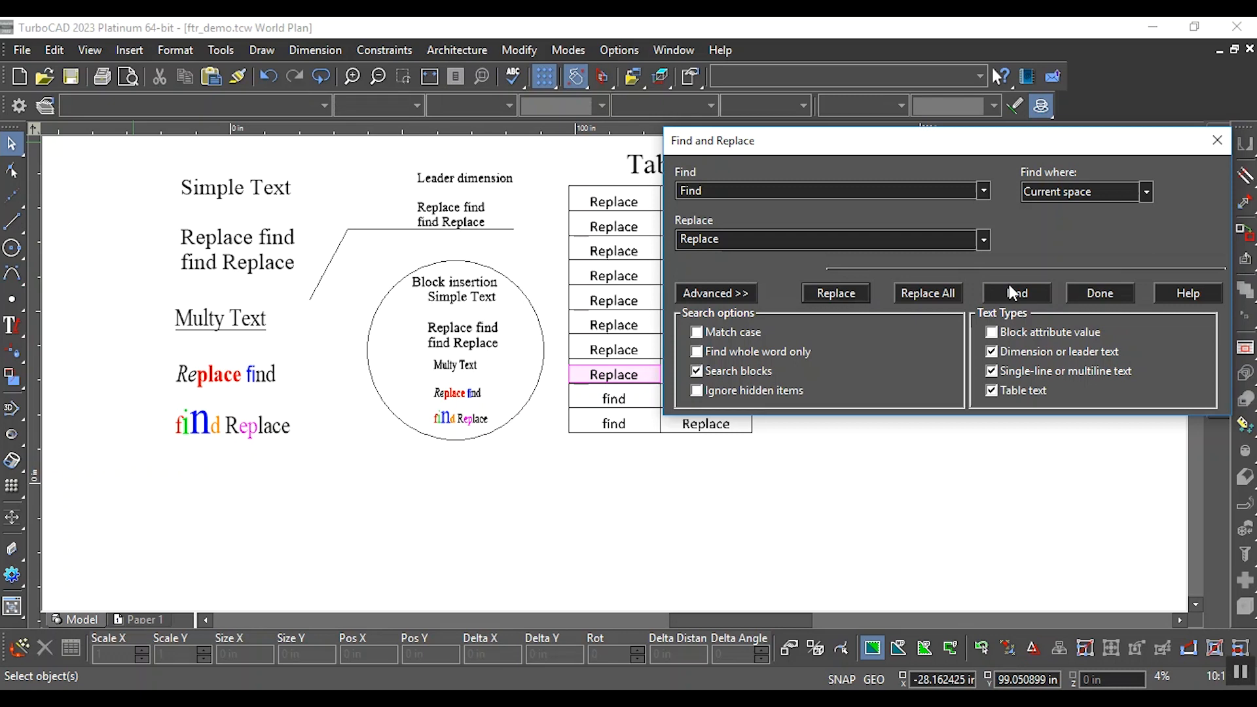
click(1016, 293)
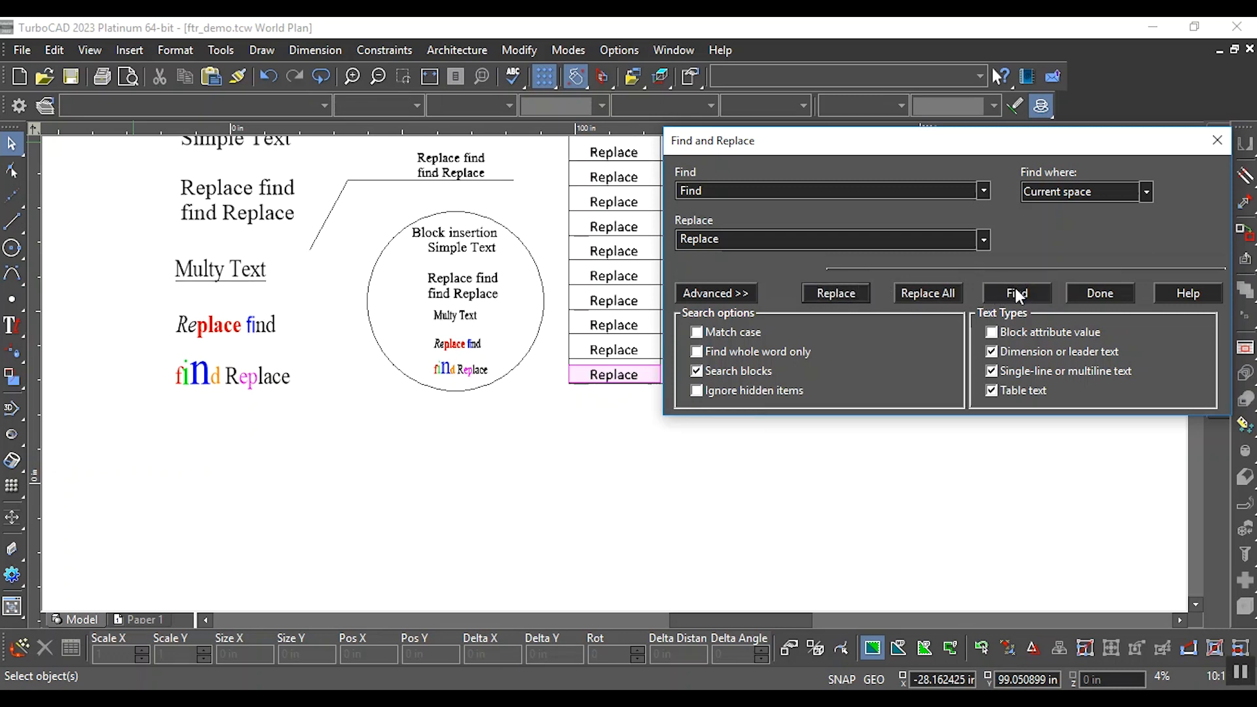
- Step into the block insertion and replace its 'find' words, including the multi text, with 'Replace'
click(1016, 293)
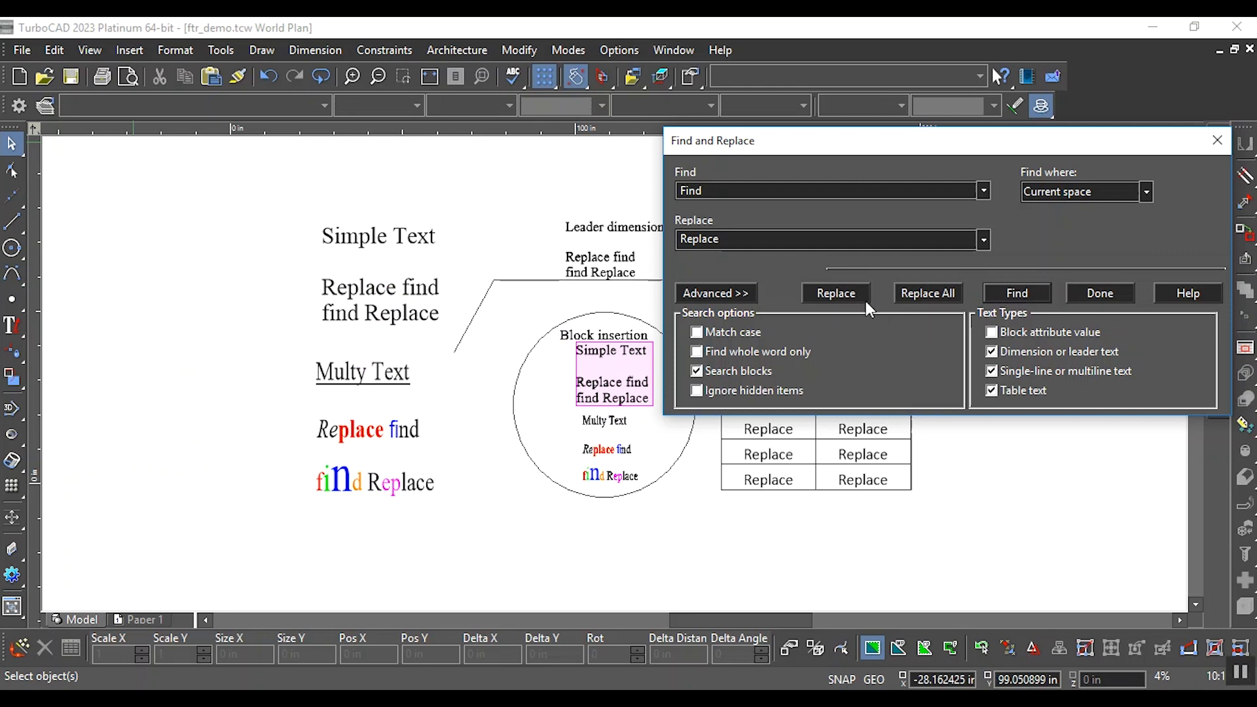
mouse_move(865, 299)
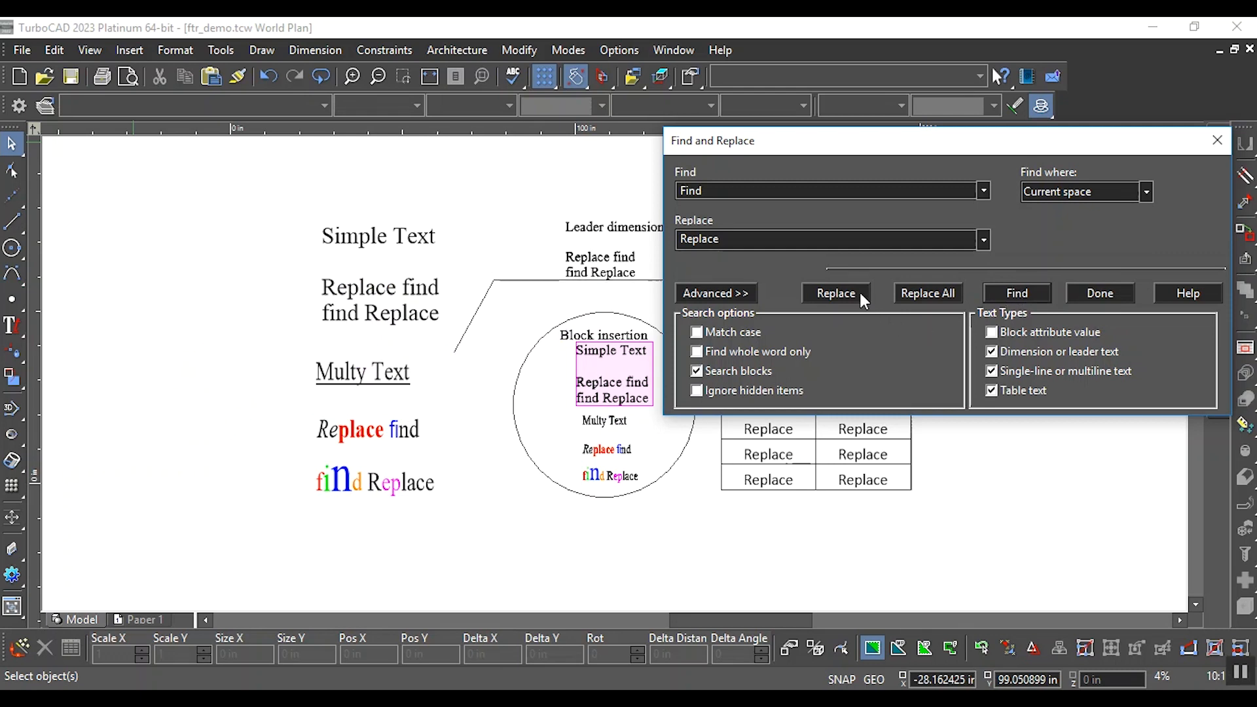
click(1016, 293)
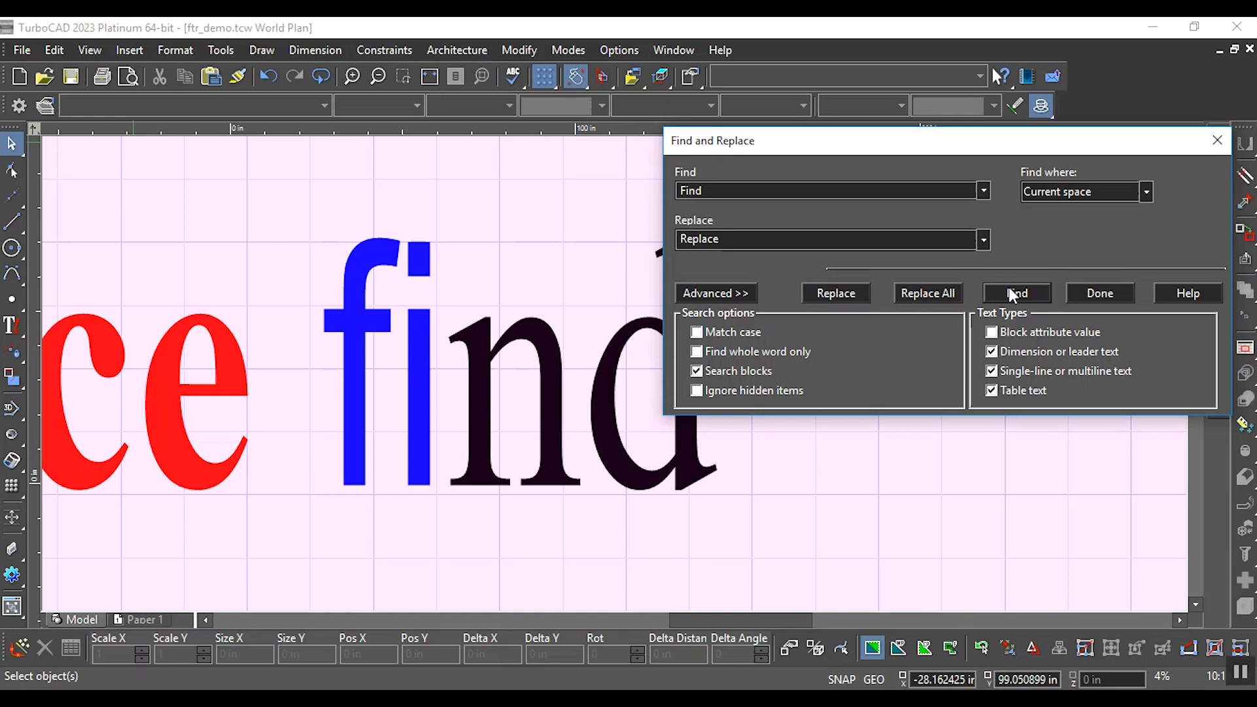
click(1016, 294)
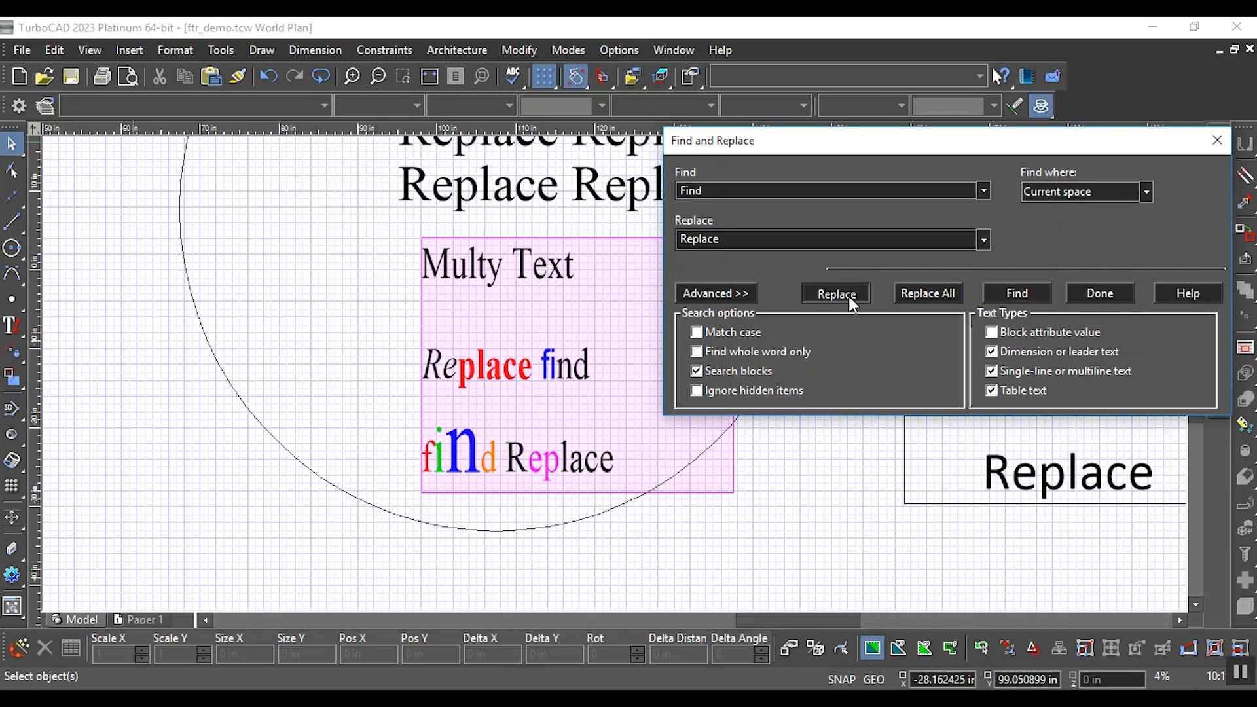
click(835, 293)
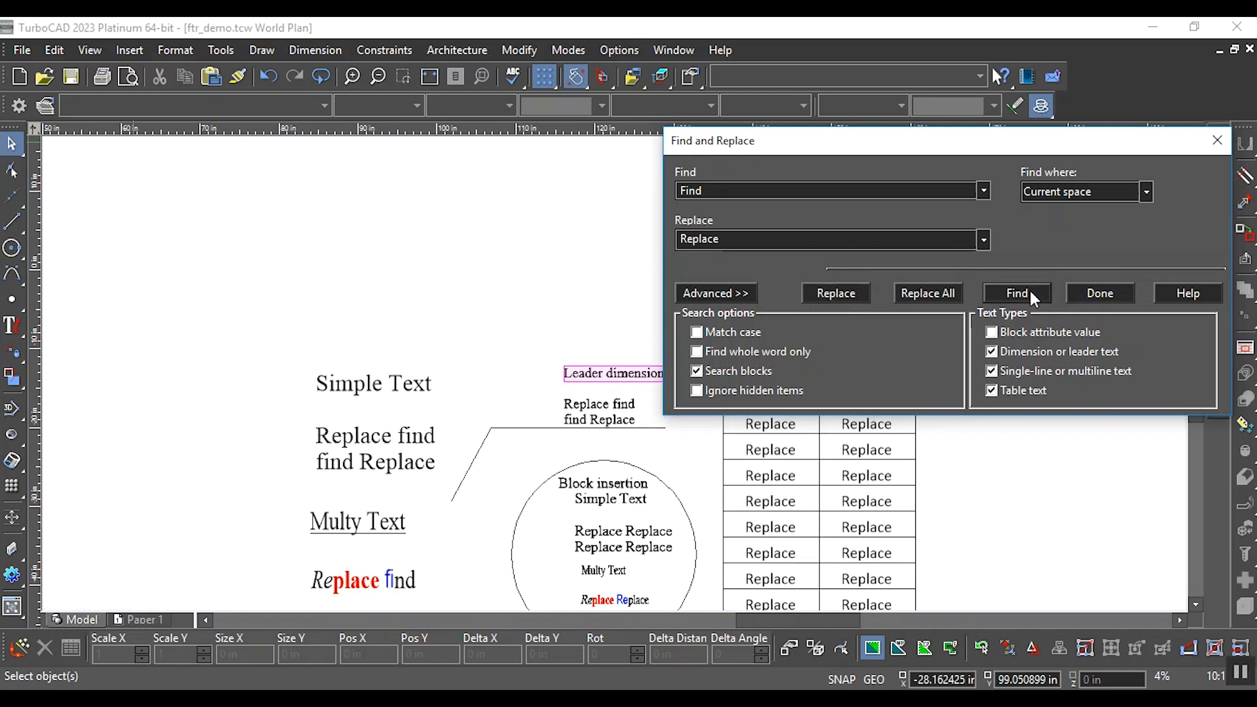
mouse_move(819, 128)
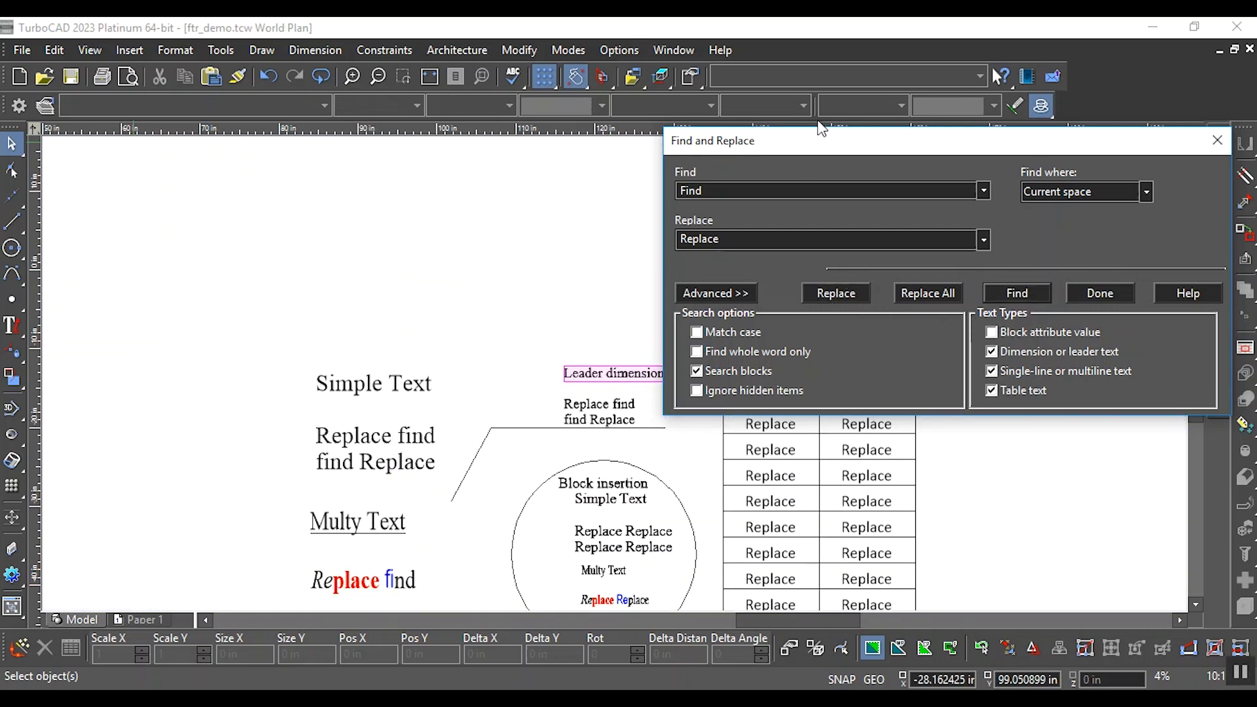